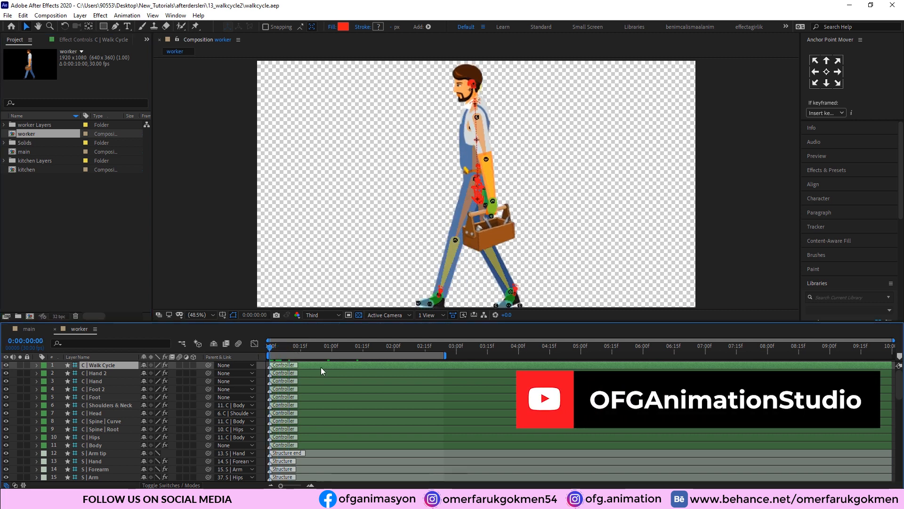
Select the C | Walk Cycle controller layer and hide the rig controller and structure layers.
click(323, 345)
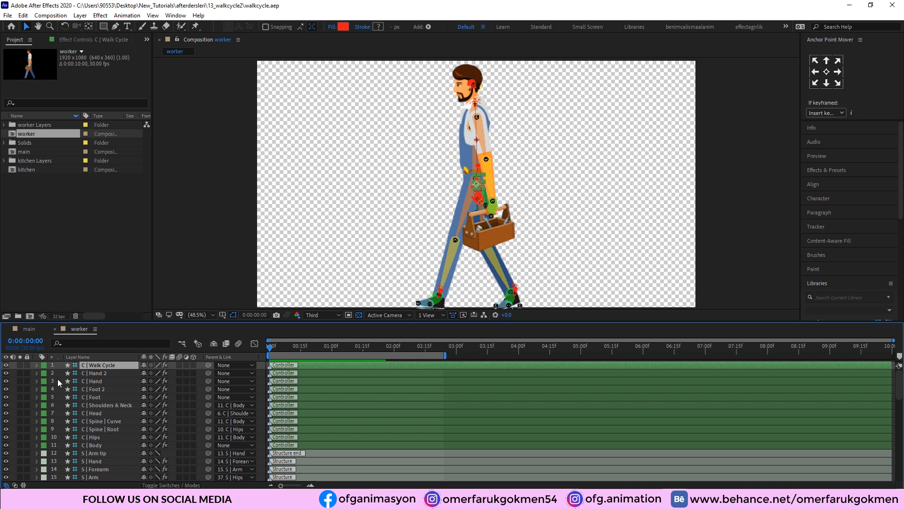
scroll(down, 3)
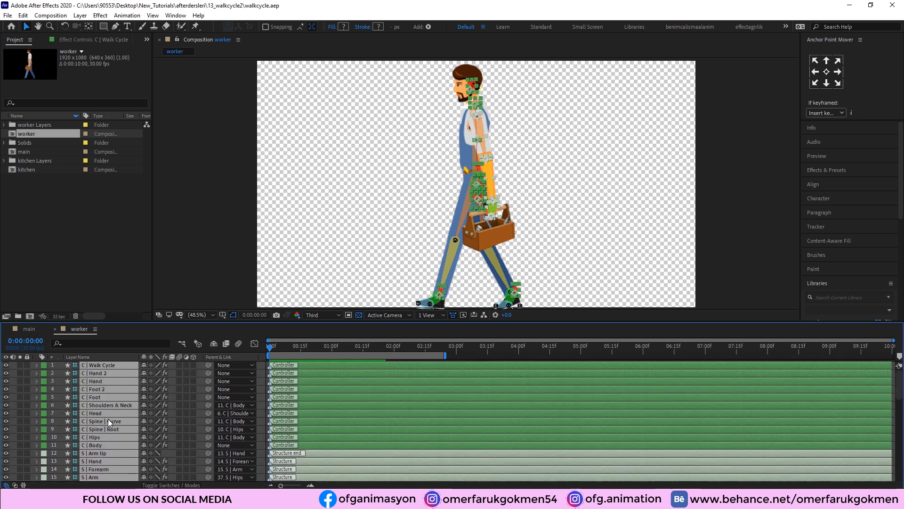
scroll(down, 3)
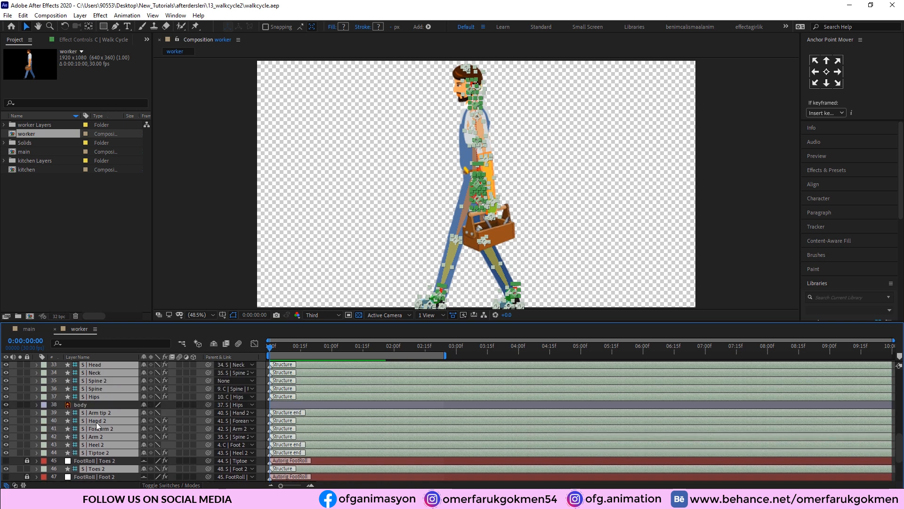
scroll(up, 3)
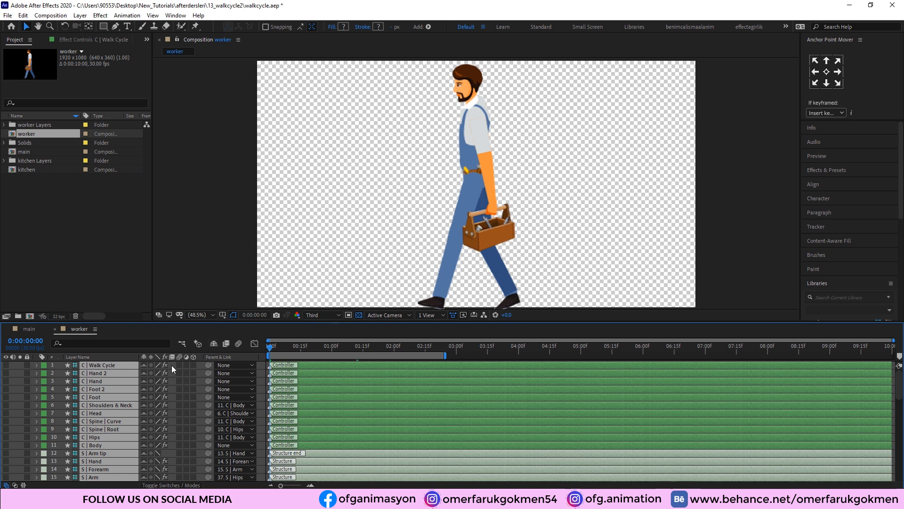
mouse_move(213, 344)
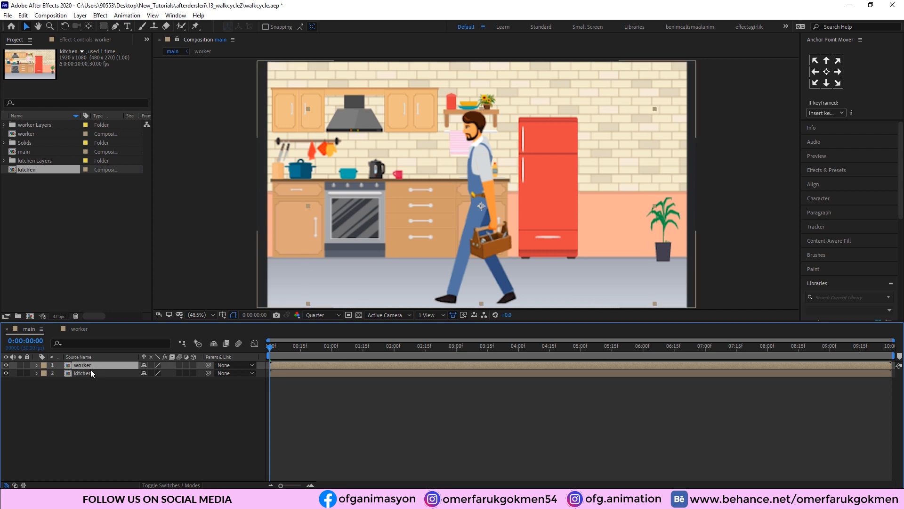
Select the kitchen layer, scaled to 106%, beneath the worker with Position keyframes.
click(83, 373)
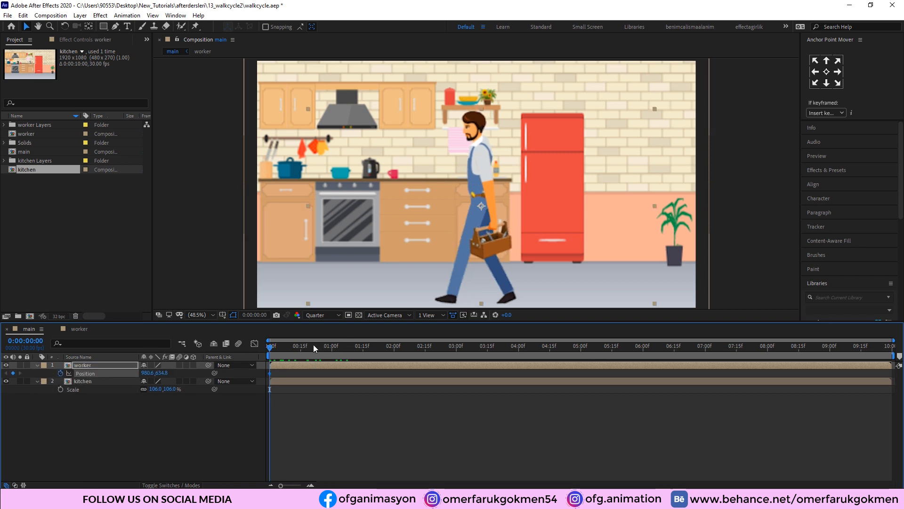
Move the worker off the right edge at frame 0, then scrub to his mid-kitchen stop.
click(305, 373)
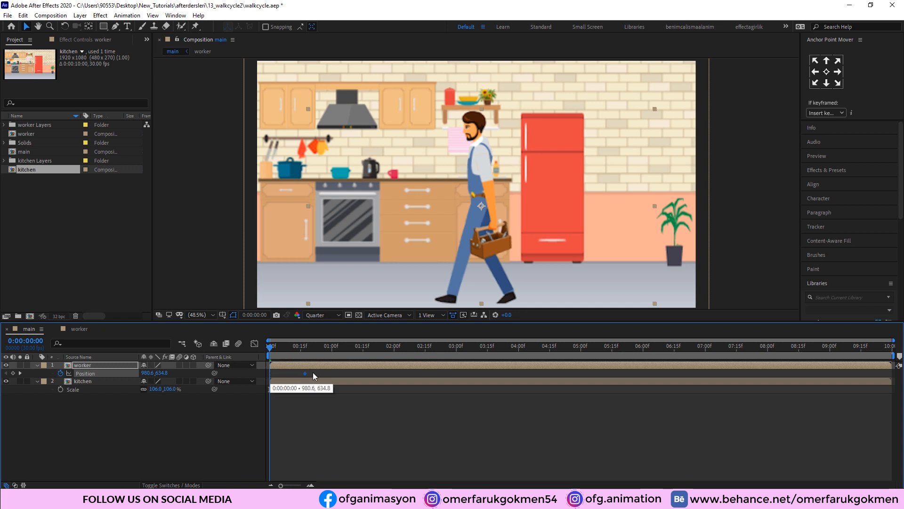
mouse_move(455, 376)
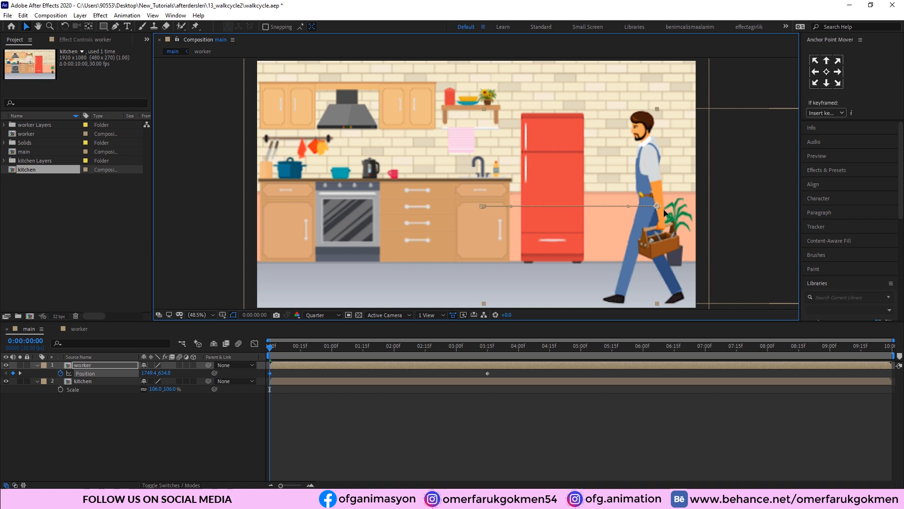
drag(656, 206, 744, 205)
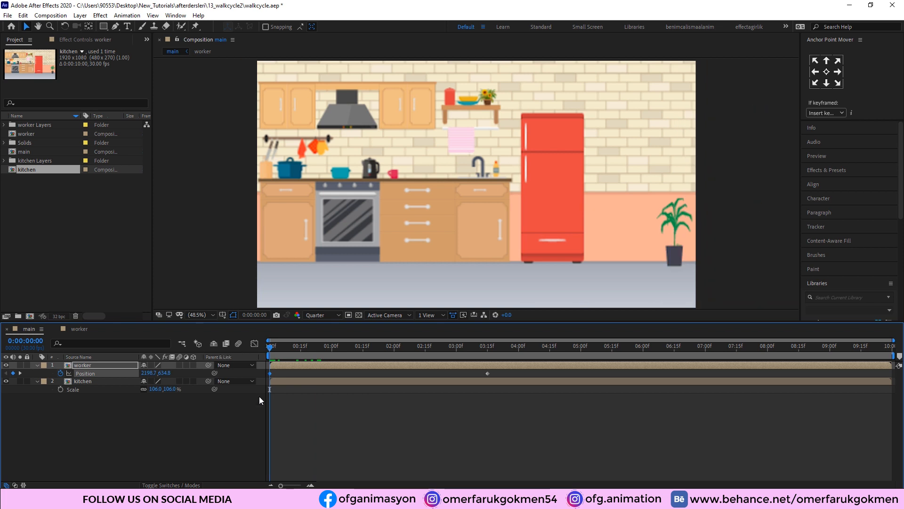
click(362, 346)
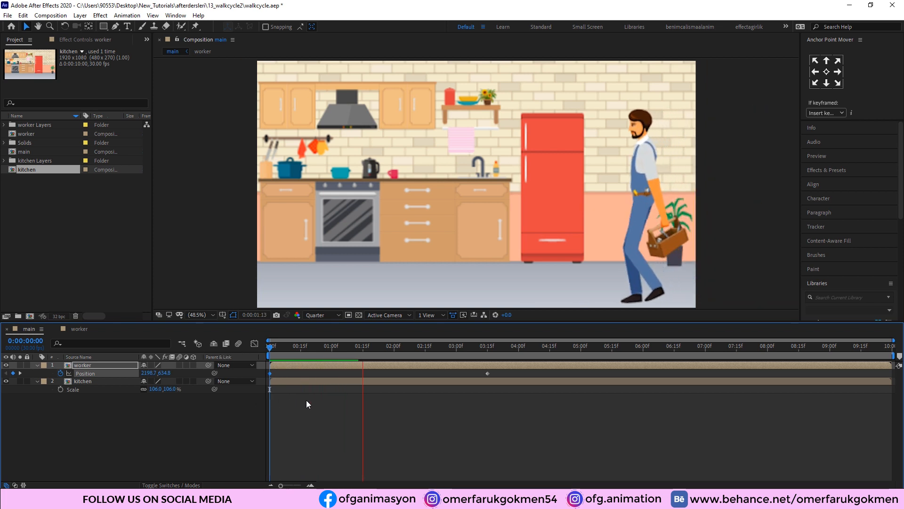
click(419, 345)
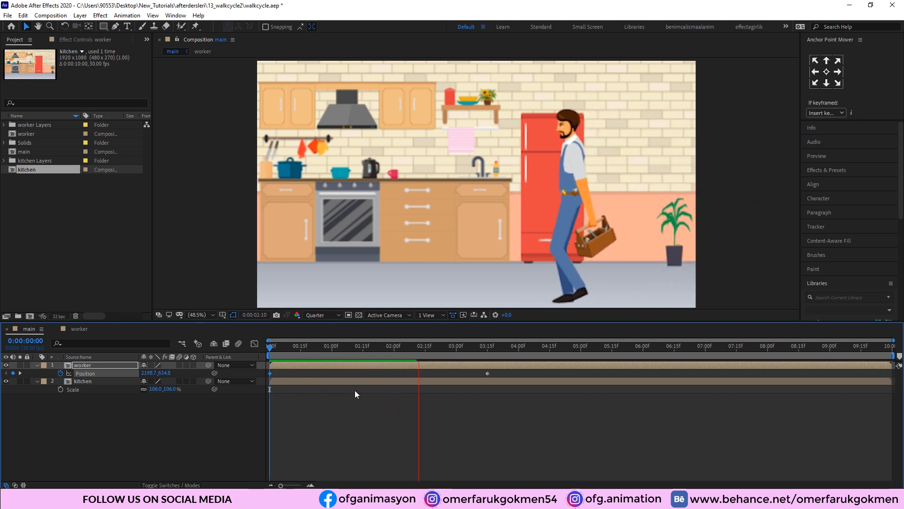
click(478, 346)
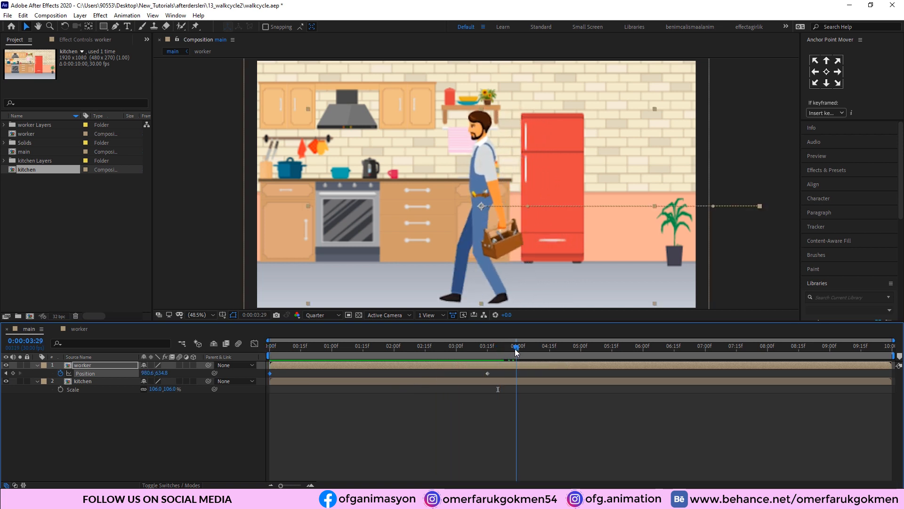
drag(516, 346, 499, 346)
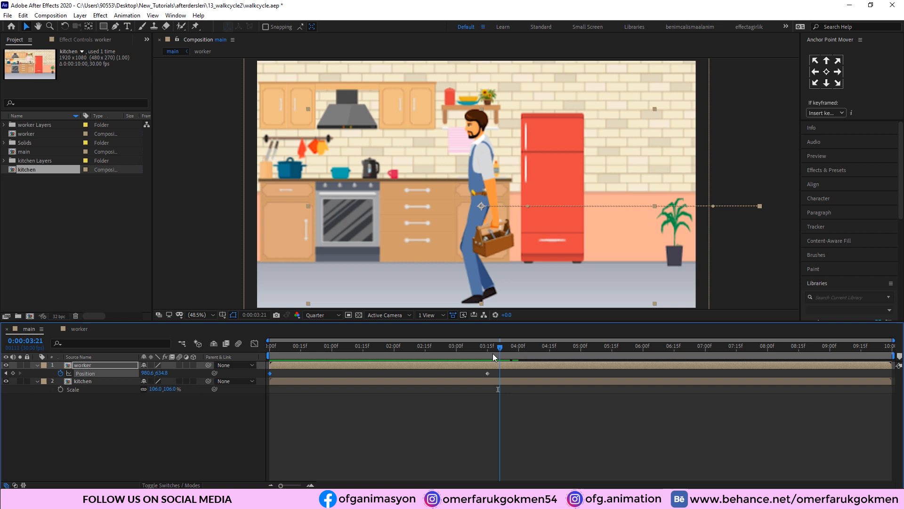
drag(498, 346, 488, 346)
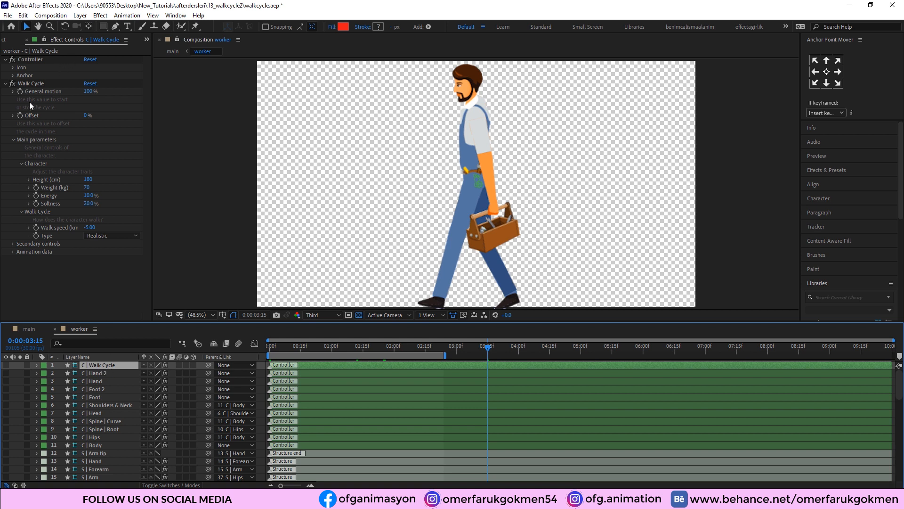
mouse_move(41, 96)
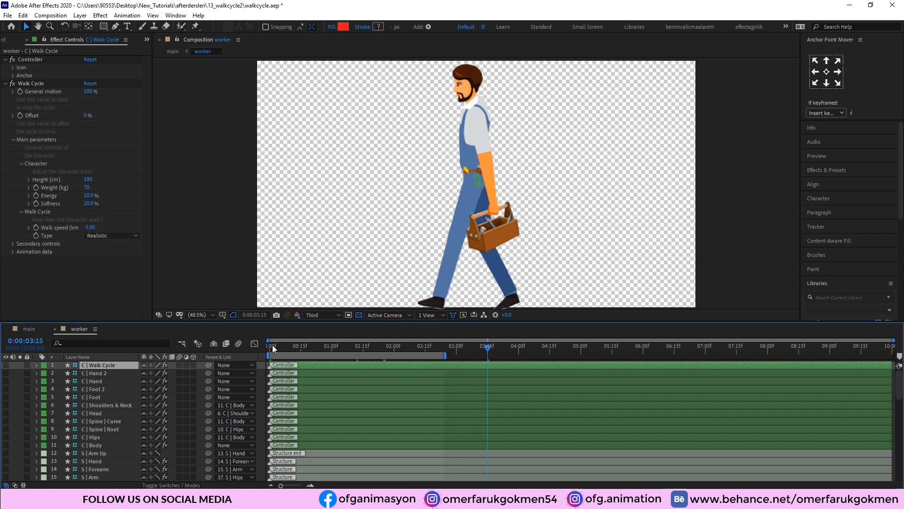
click(269, 345)
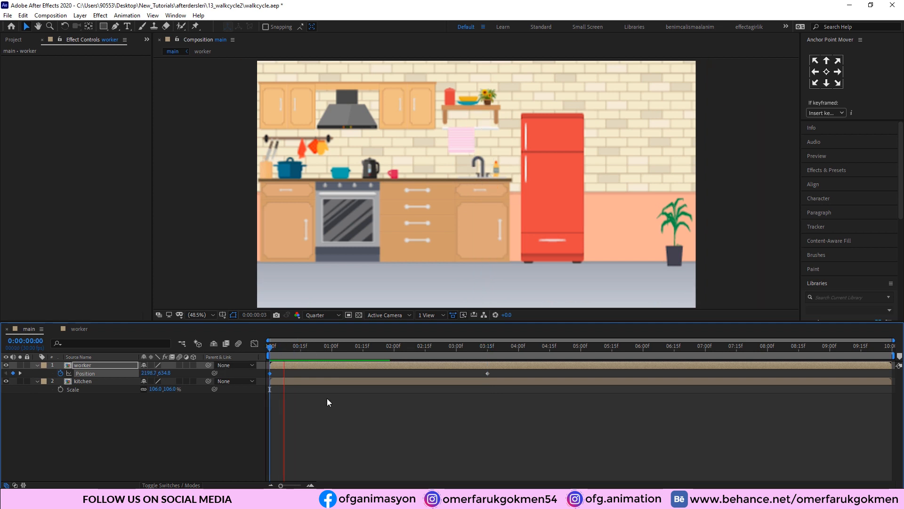
Ease in the second Position keyframe and scrub to just before the worker stops.
click(413, 346)
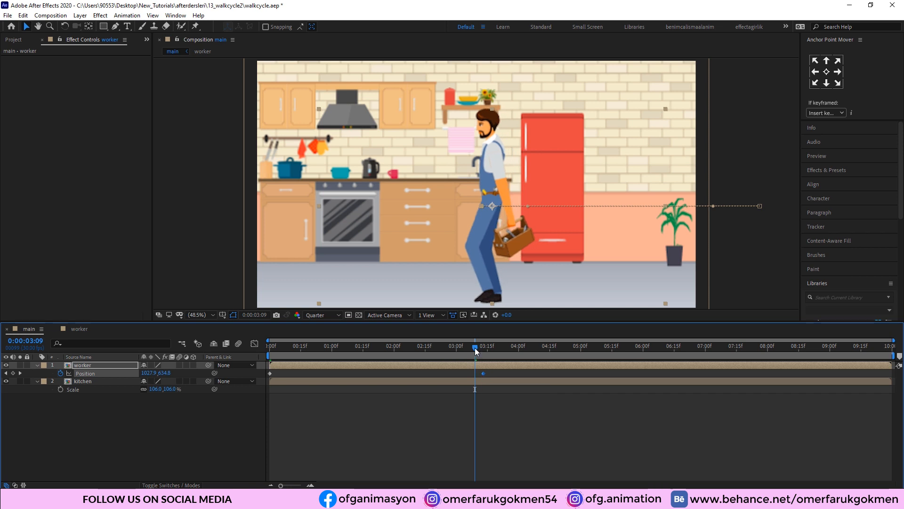
drag(476, 345, 501, 345)
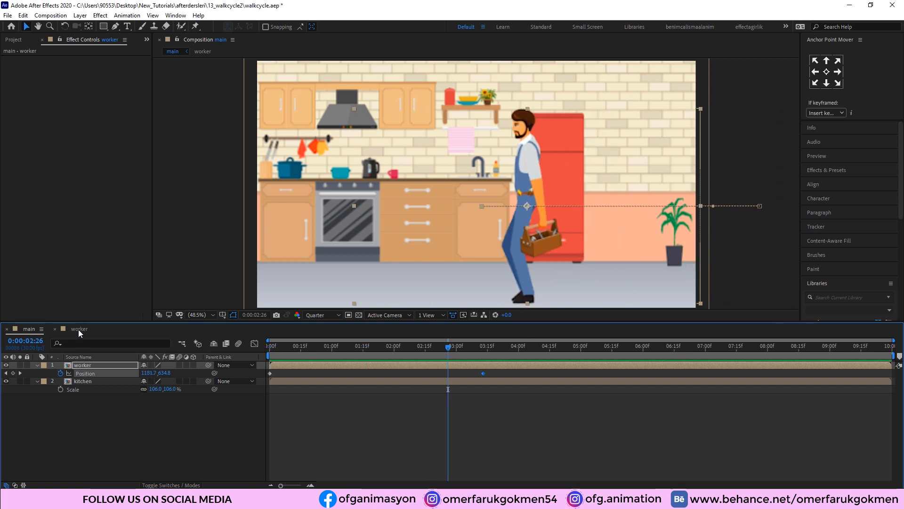
Open the worker composition and keyframe the Walk Cycle General motion property.
click(79, 328)
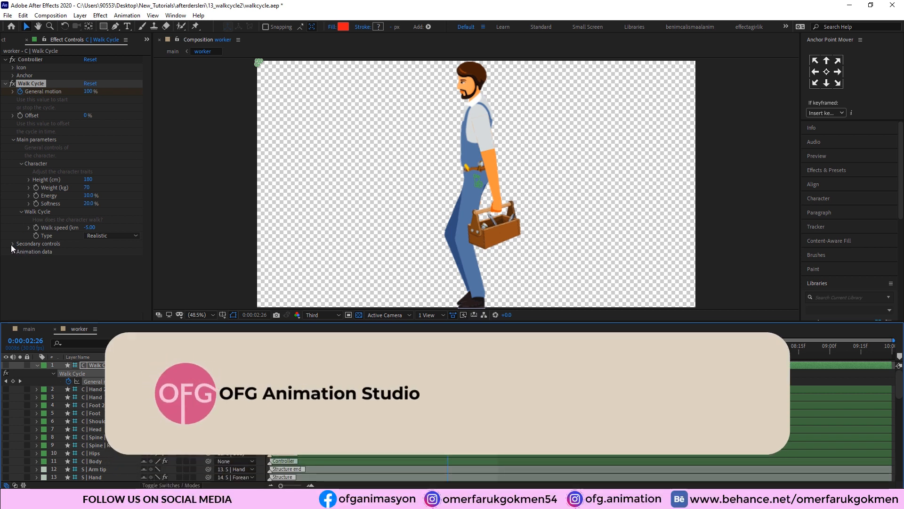
click(13, 243)
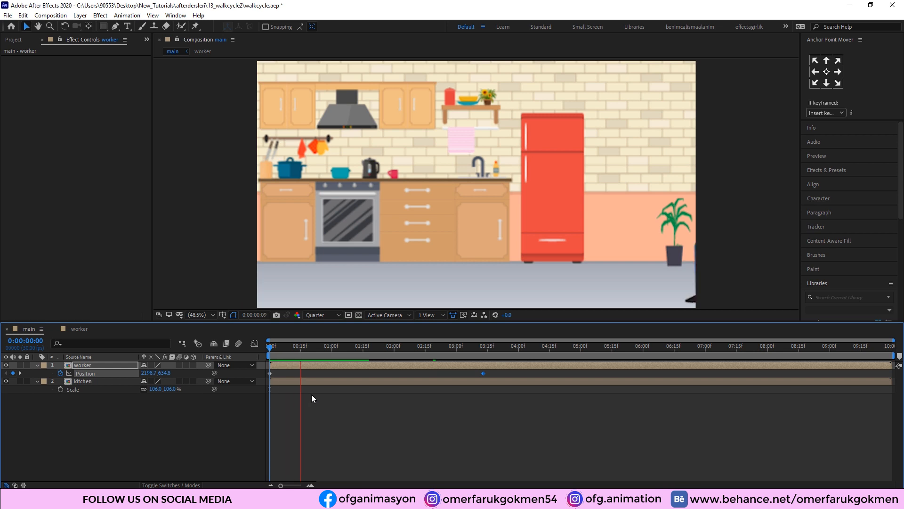
click(421, 345)
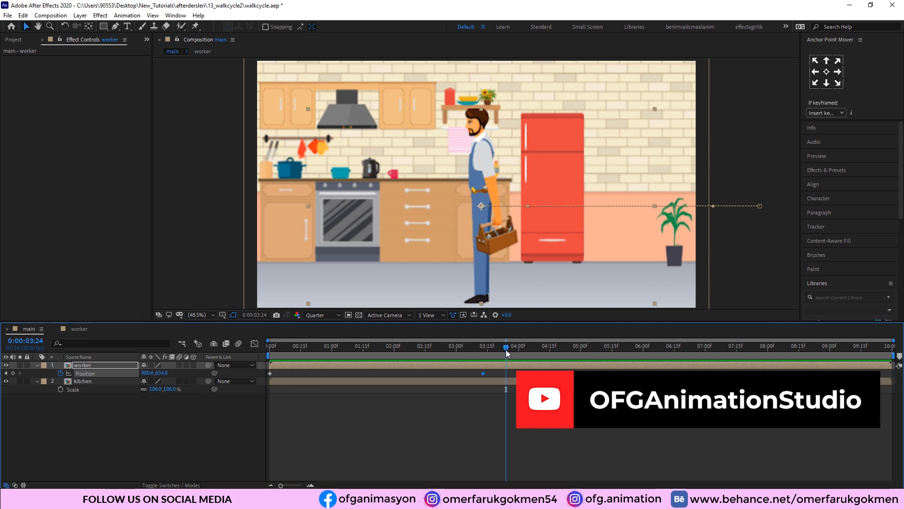
mouse_move(506, 353)
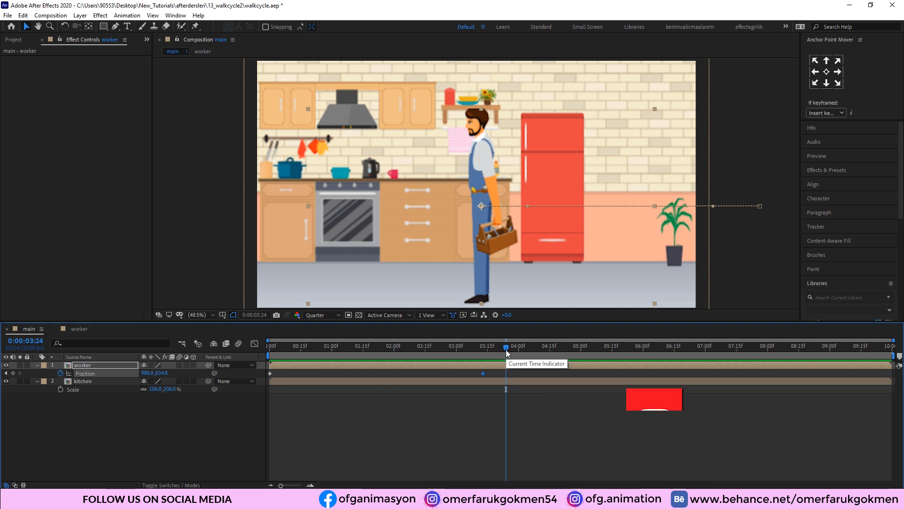